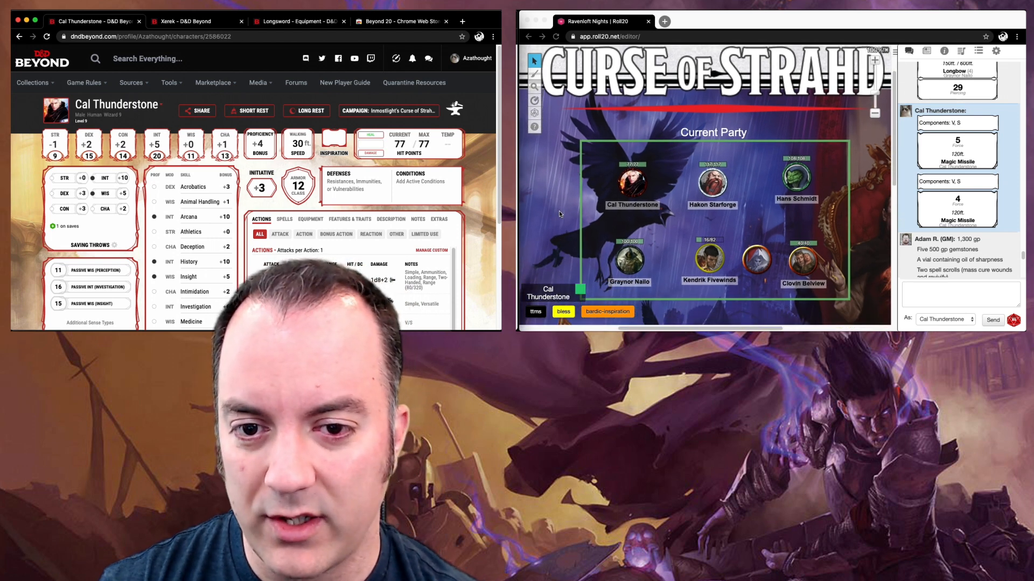
Select Cal Thunderstone's Roll20 token and switch to the Beyond 20 Chrome Web Store page.
click(632, 183)
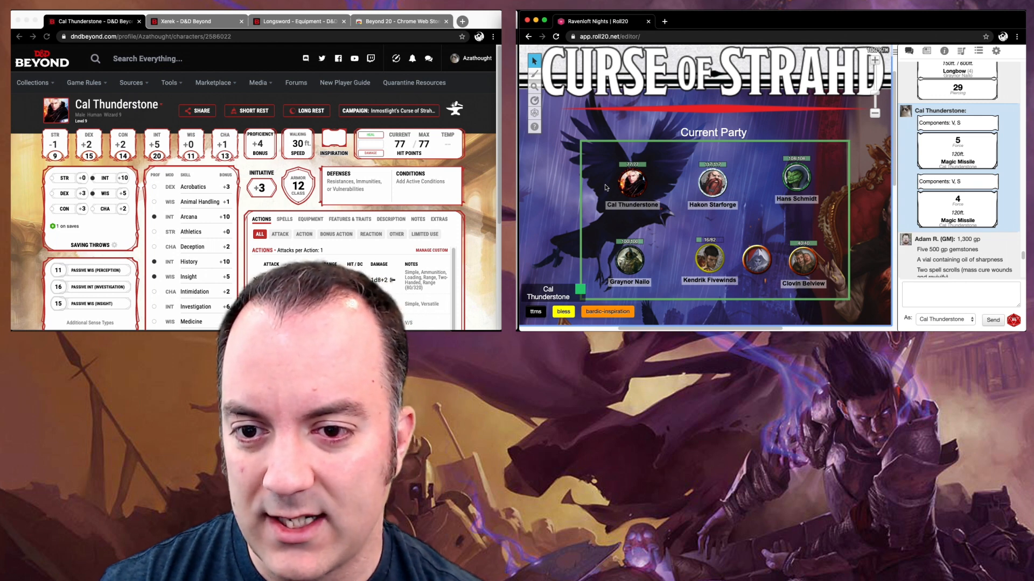
click(633, 181)
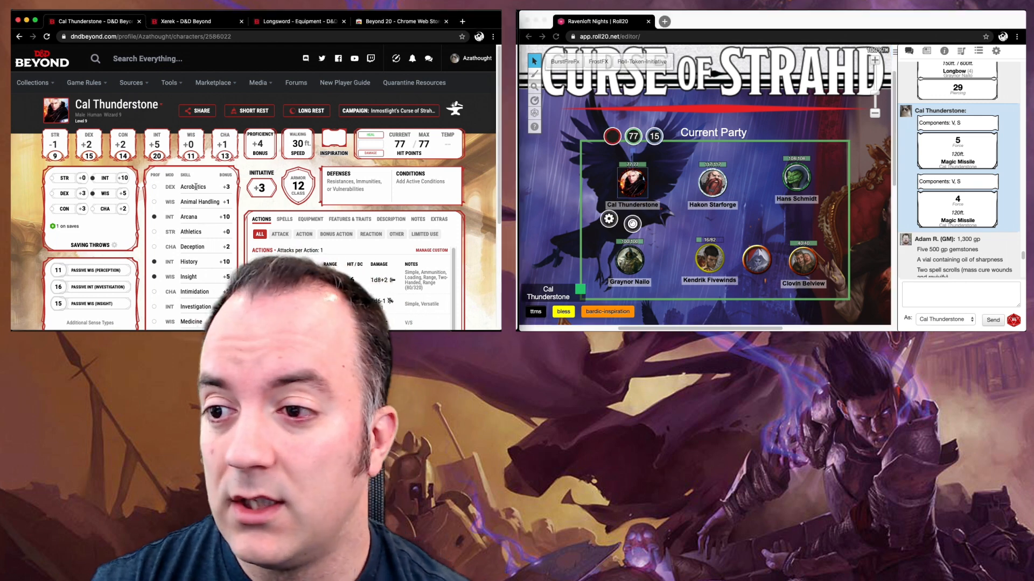
click(399, 22)
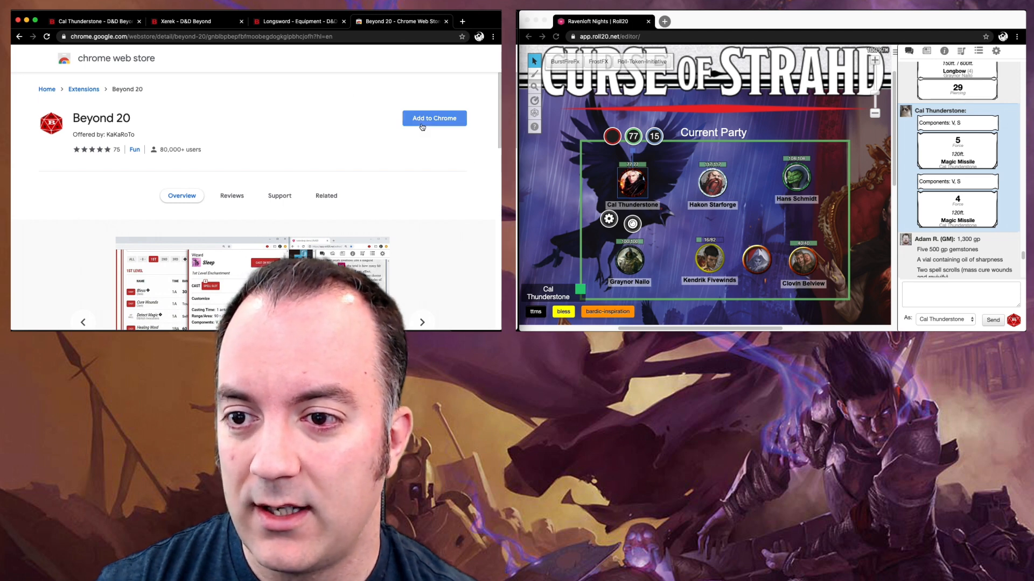
Add Beyond 20 to Chrome and return to Cal Thunderstone's D&D Beyond sheet.
click(433, 118)
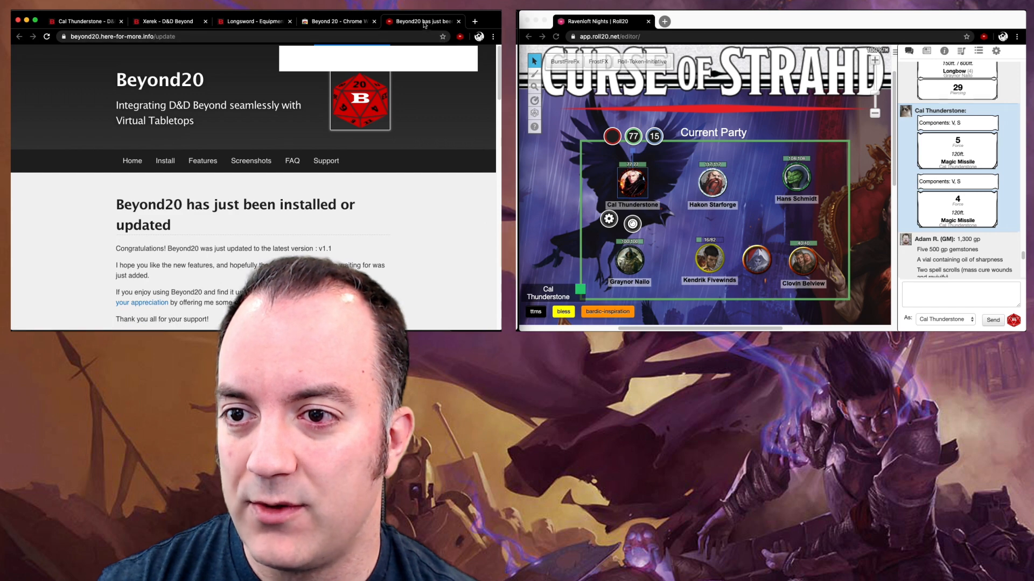
click(87, 21)
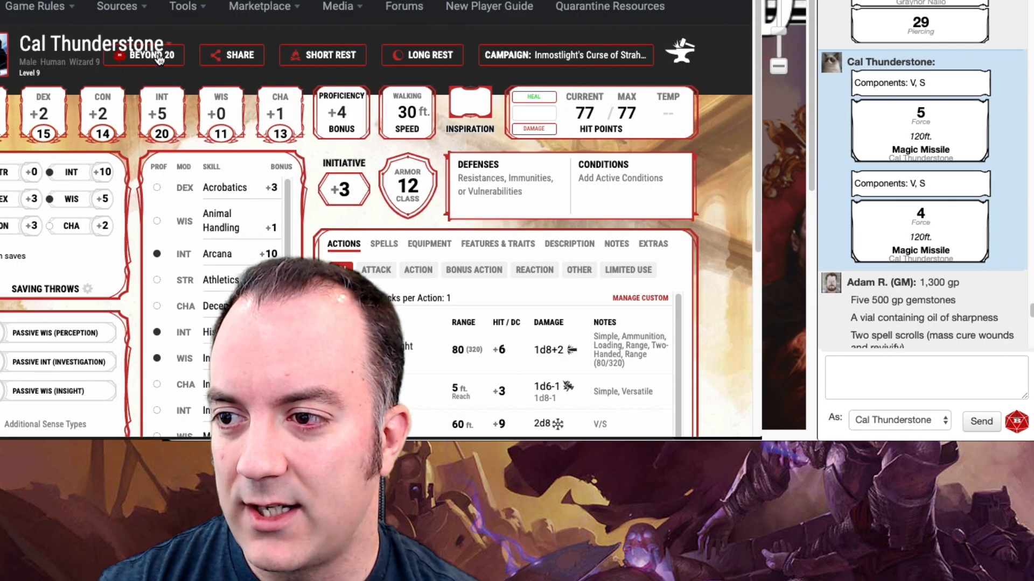
Show the Beyond 20 Quick Settings from the button beside Cal Thunderstone's name.
click(143, 55)
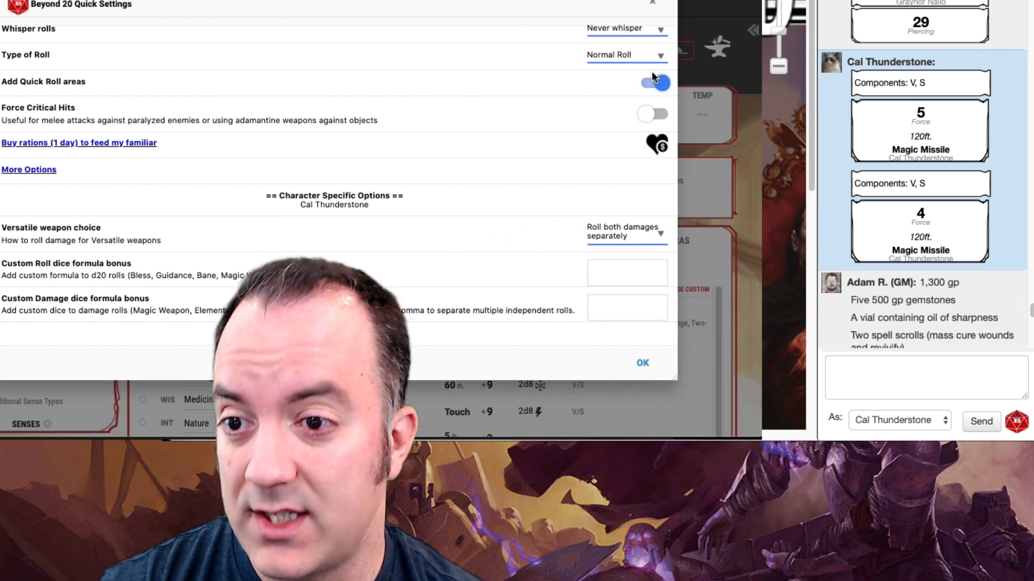
mouse_move(409, 89)
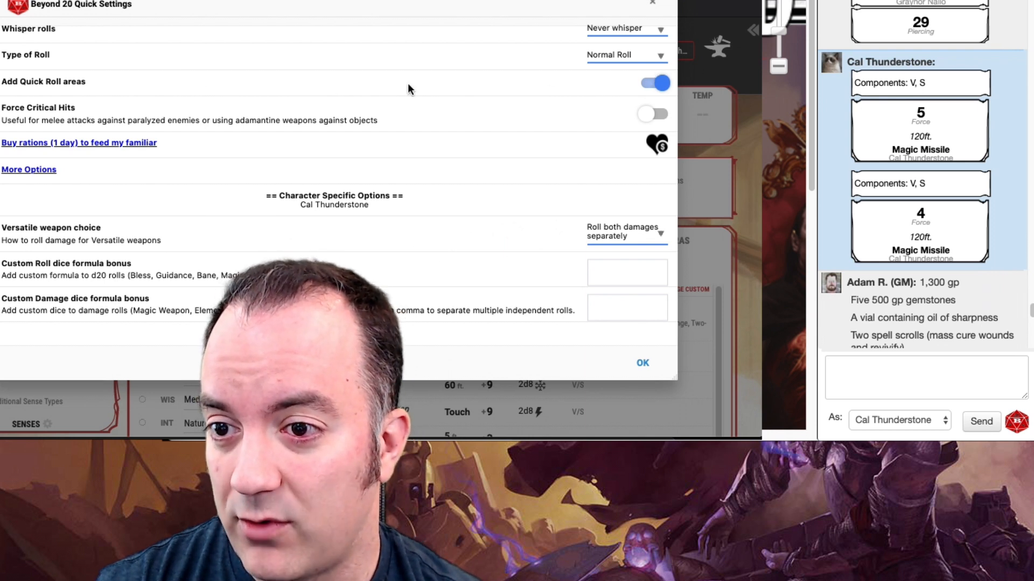
click(625, 55)
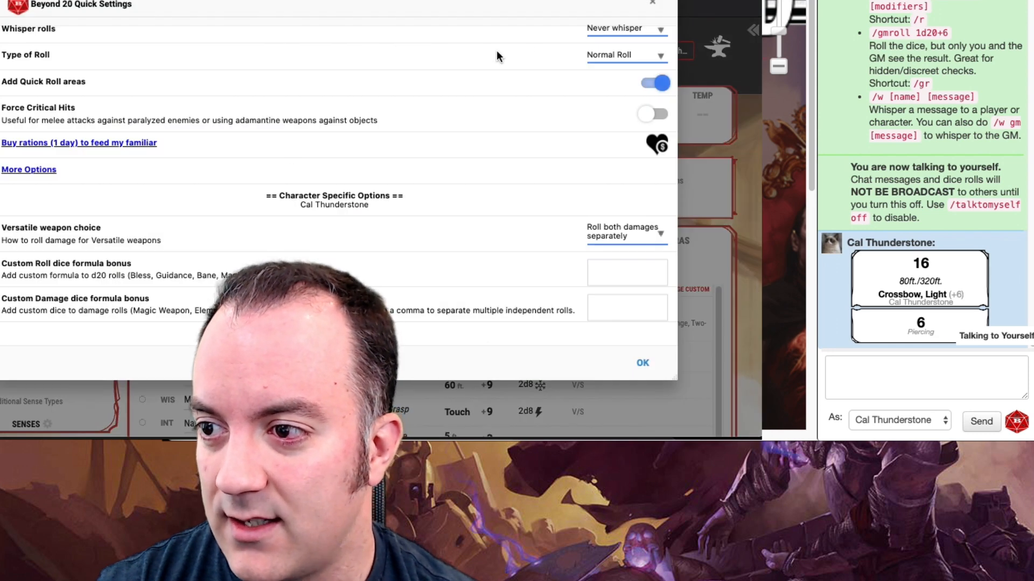
Roll the Crossbow, Light attack from its details so to-hit and piercing damage reach Roll20 chat.
click(623, 55)
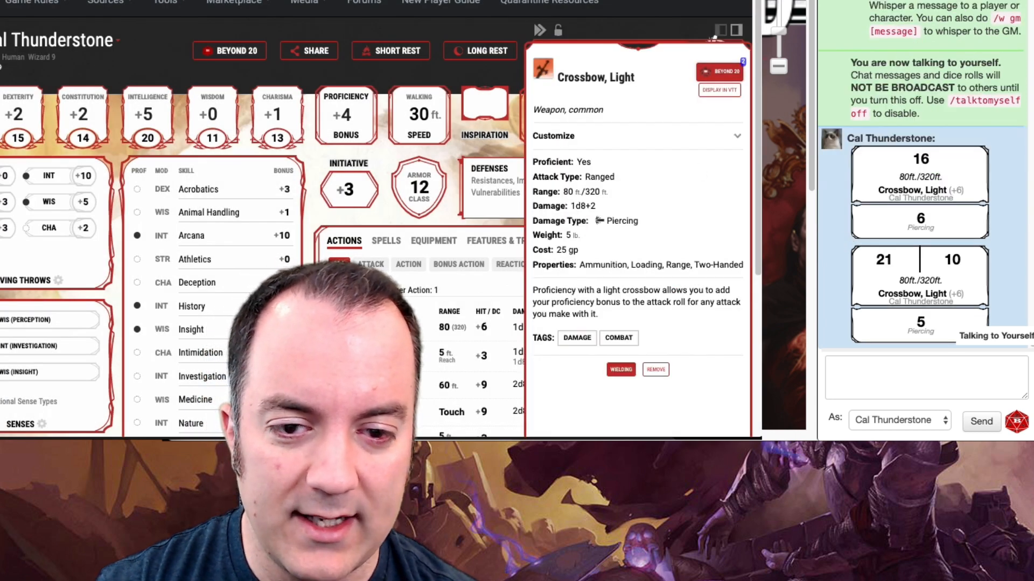
click(926, 377)
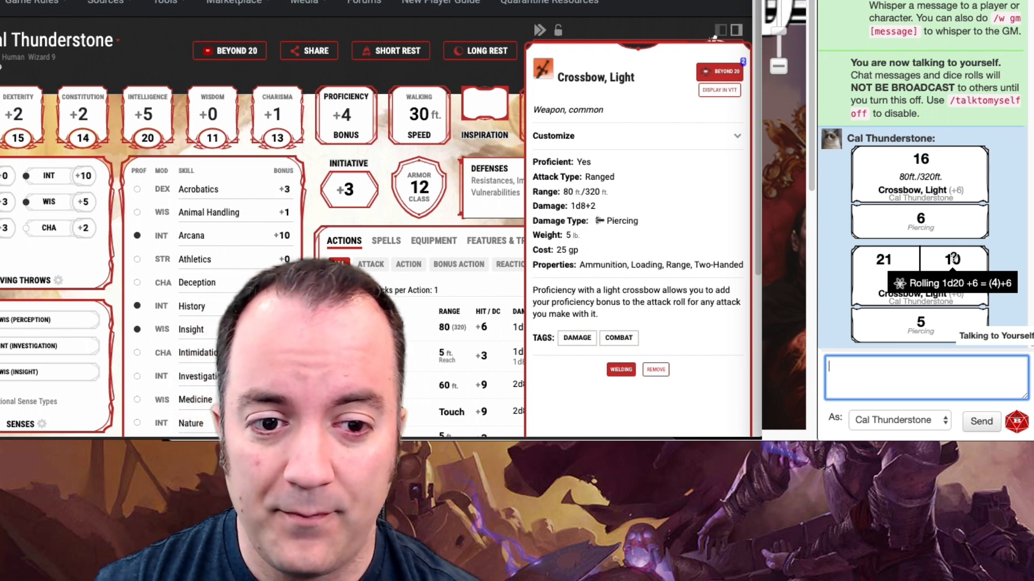
mouse_move(867, 270)
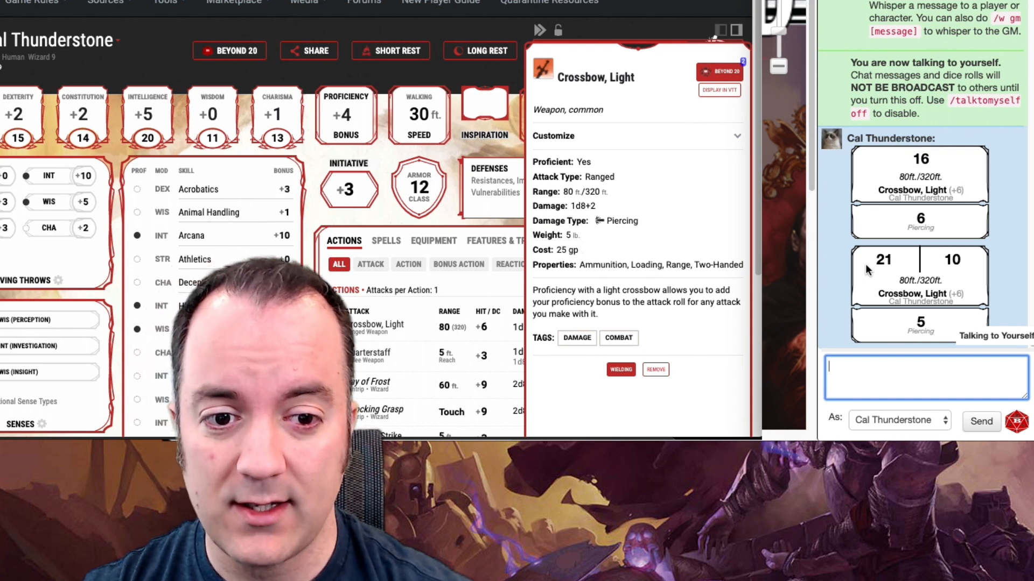
mouse_move(688, 427)
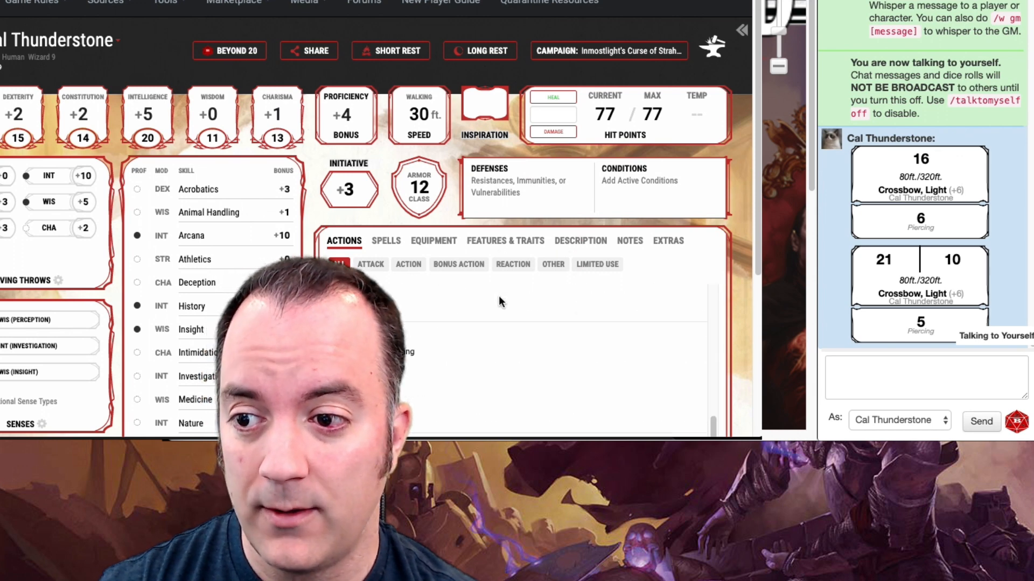
click(339, 264)
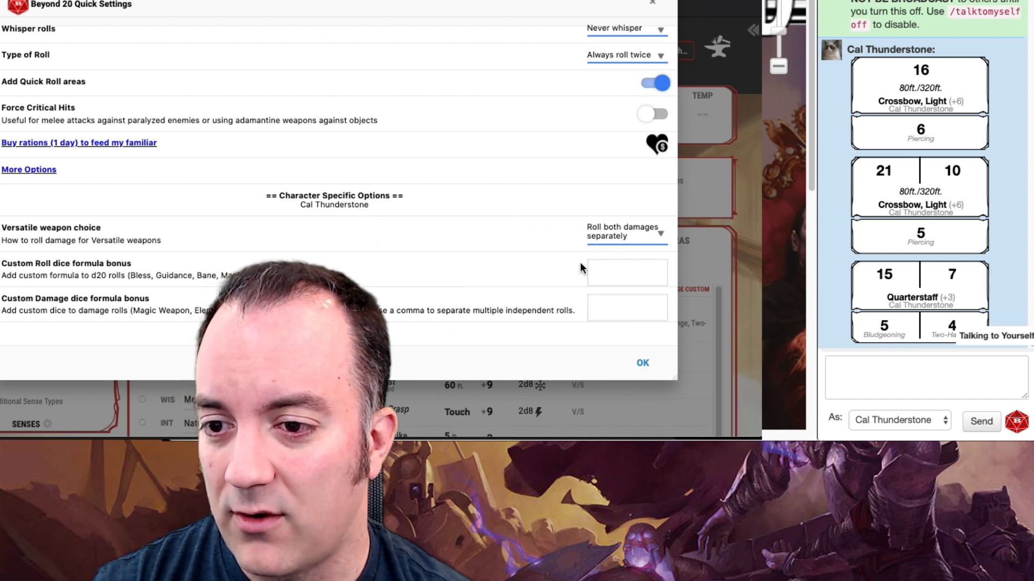
Set Versatile weapon choice to Use weapon Two-handed and save the quick settings.
click(624, 231)
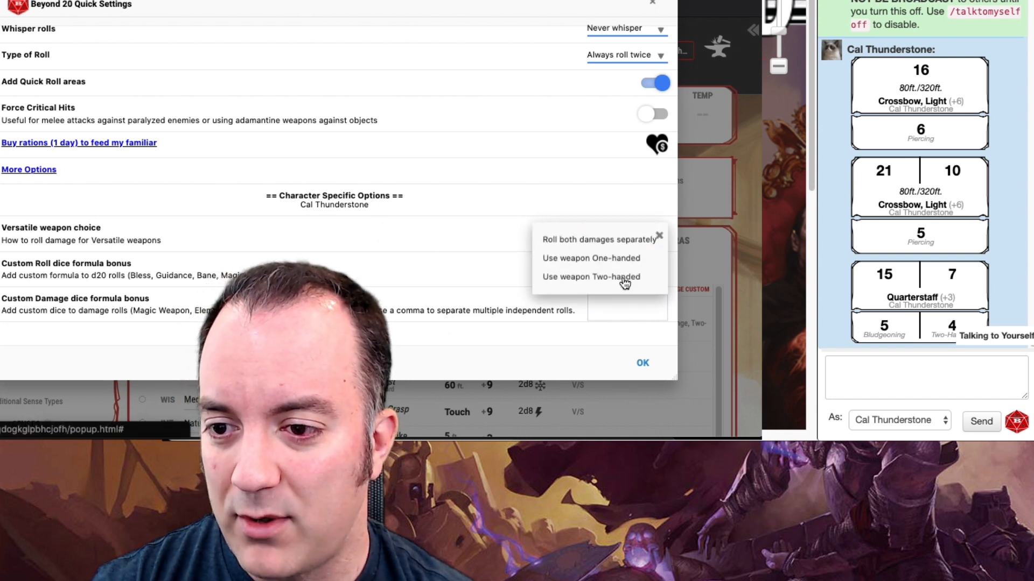
click(593, 277)
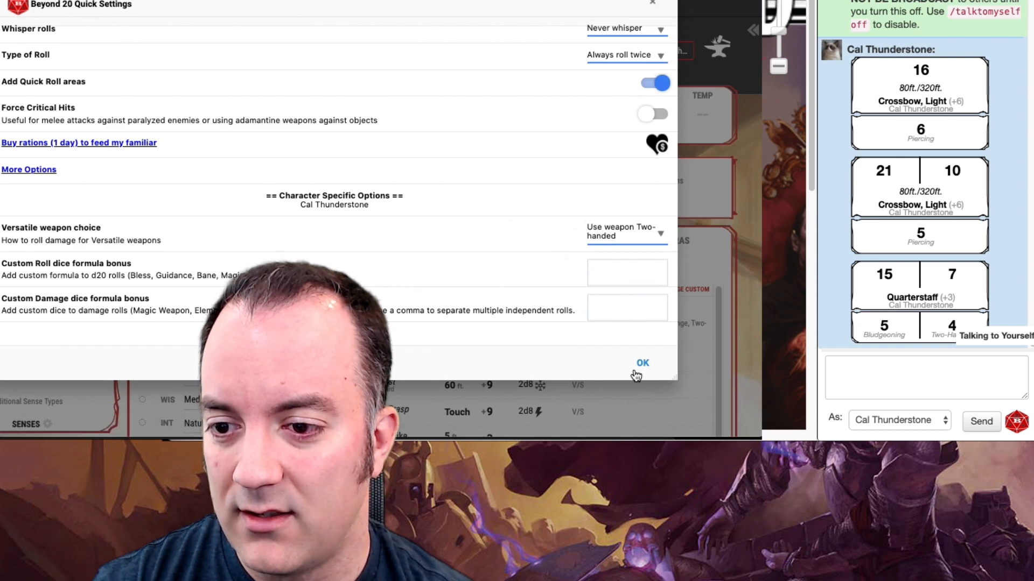
click(640, 363)
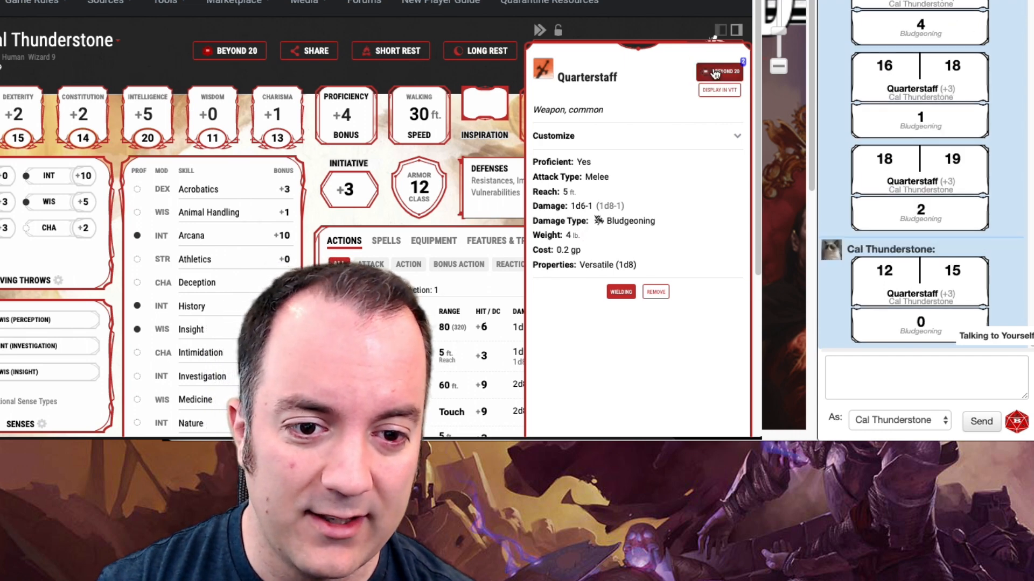
Review the quarterstaff rolls including the critical 23, then close the quarterstaff details.
scroll(down, 3)
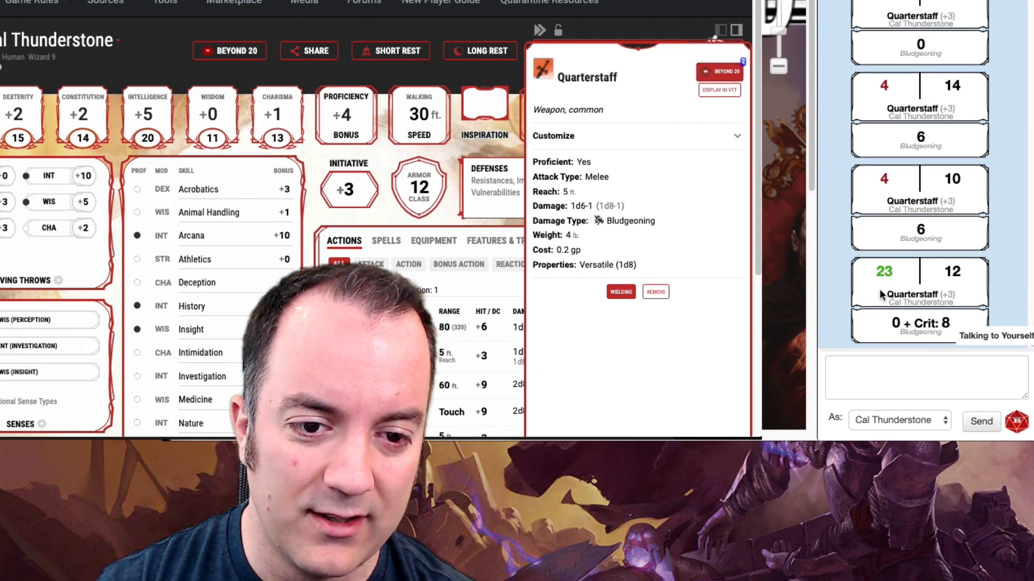
click(919, 323)
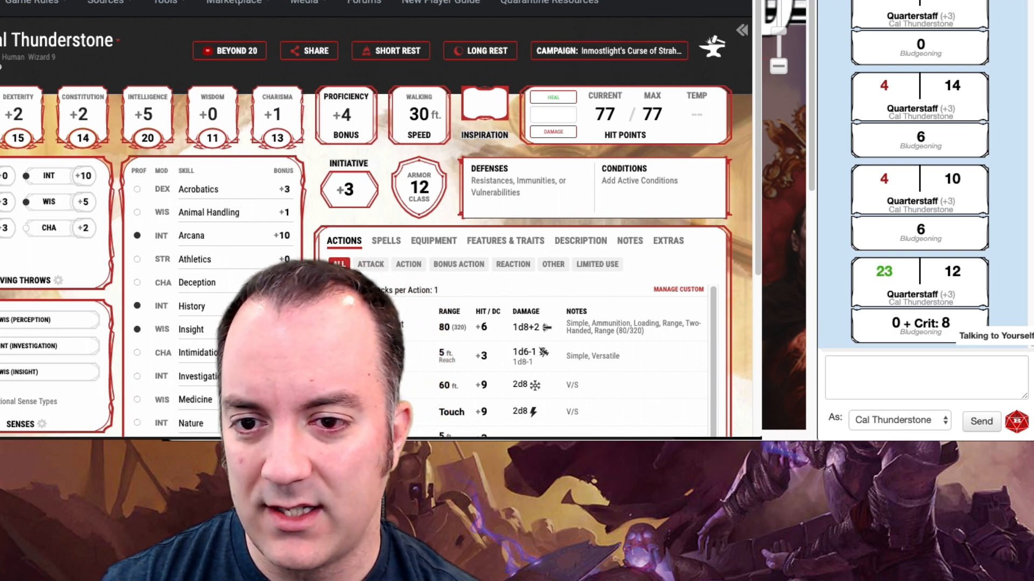
mouse_move(540, 253)
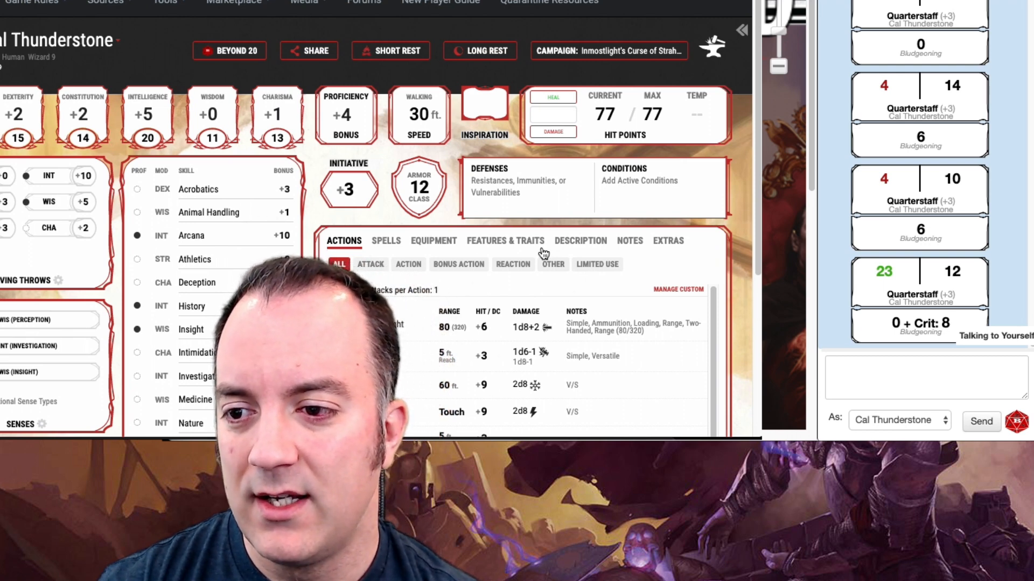
mouse_move(478, 283)
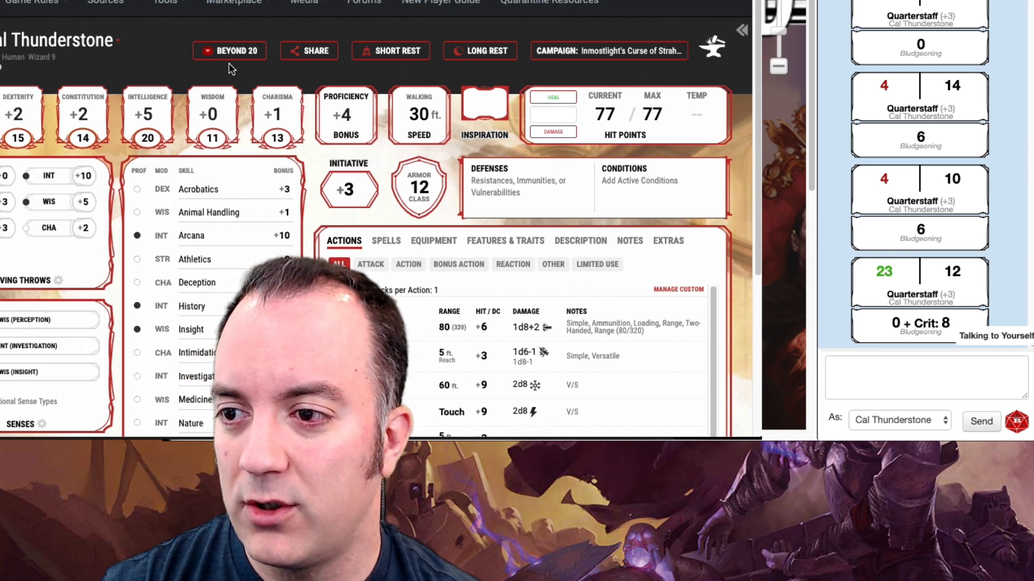
Add a 1d4 custom roll dice formula bonus in Beyond 20 Quick Settings and save it.
click(229, 50)
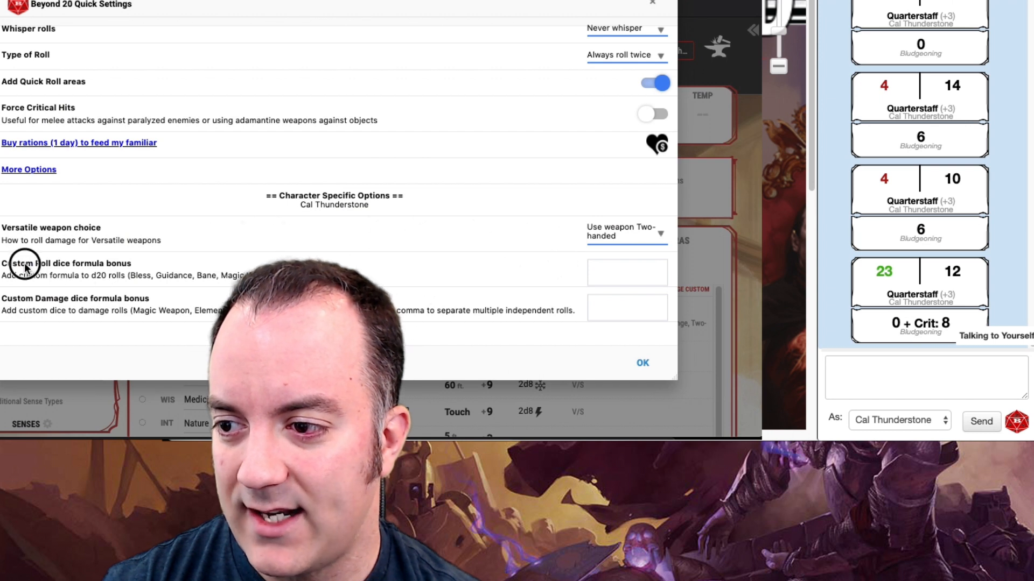
click(627, 272)
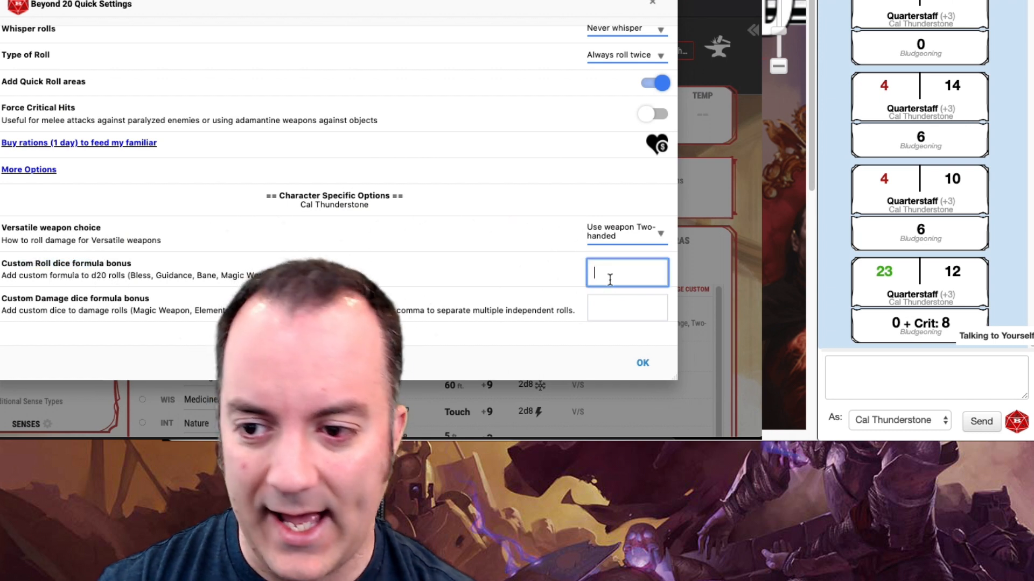
text(1d4)
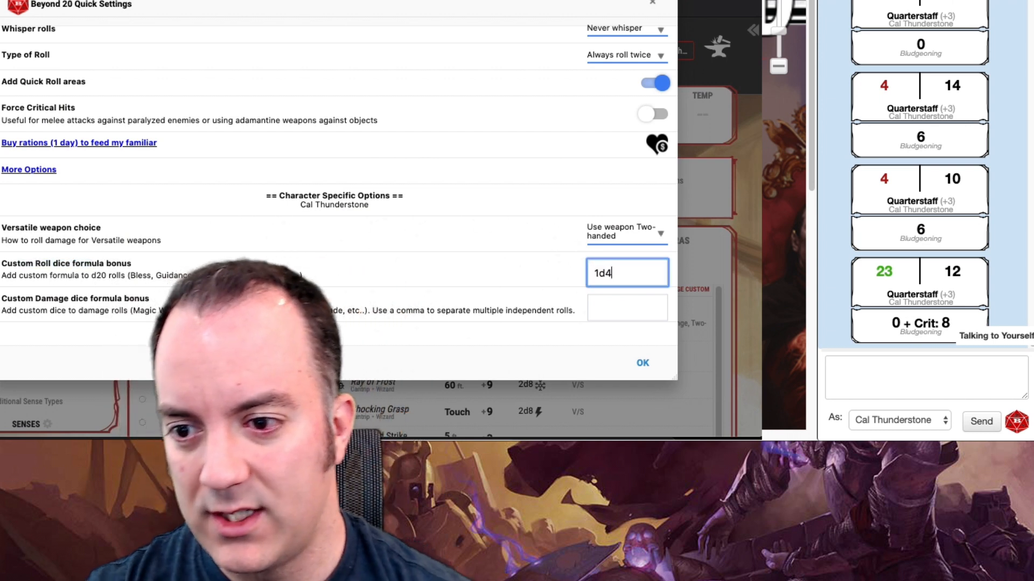
click(641, 363)
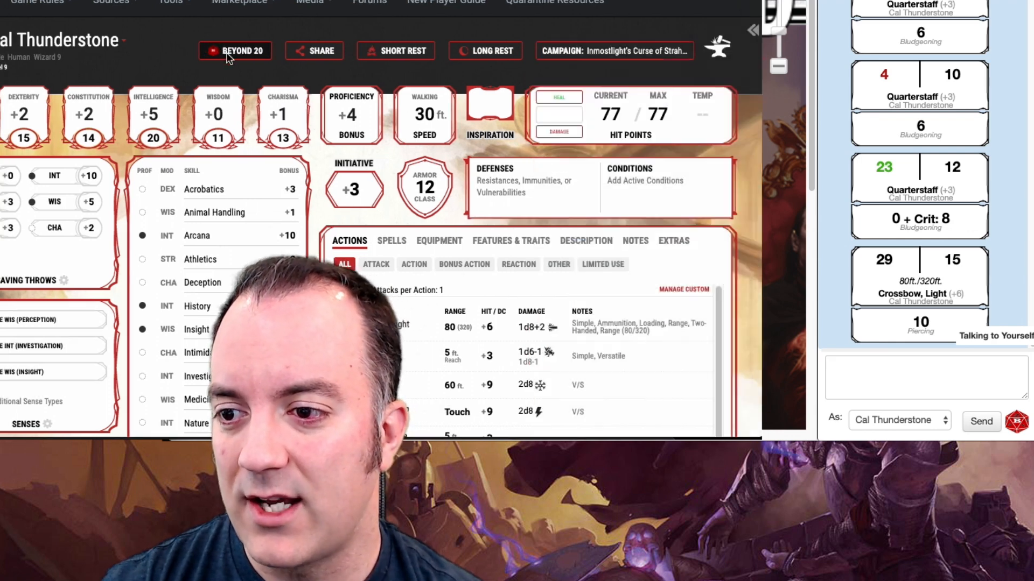
Clear the 1d4 custom roll bonus again and save the settings.
click(241, 50)
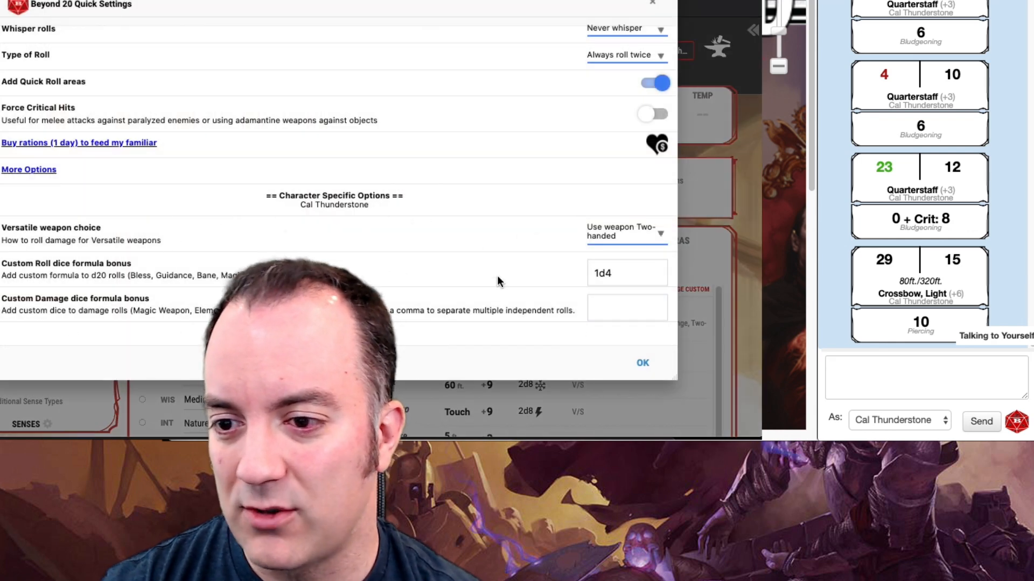
click(627, 272)
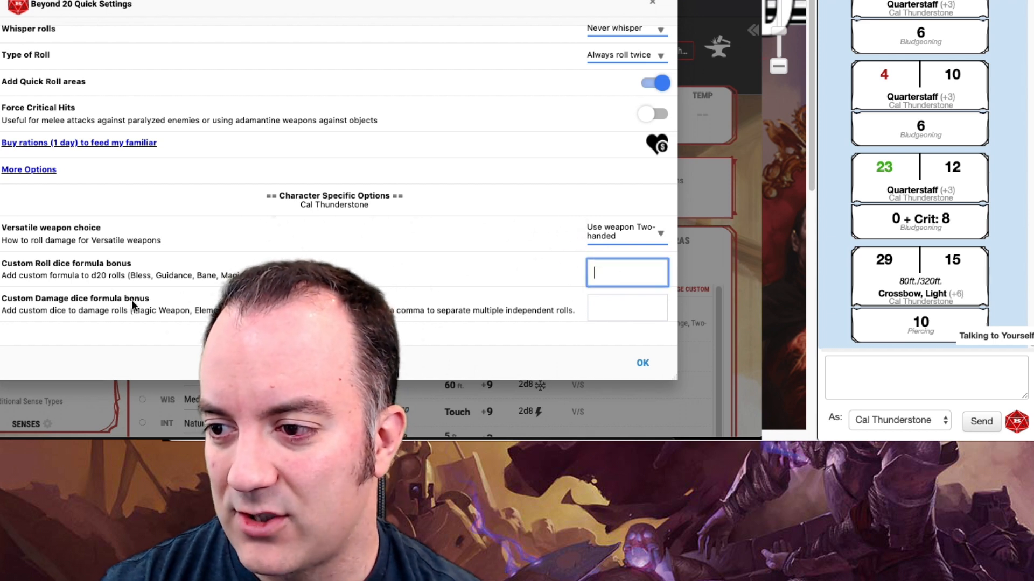
click(639, 363)
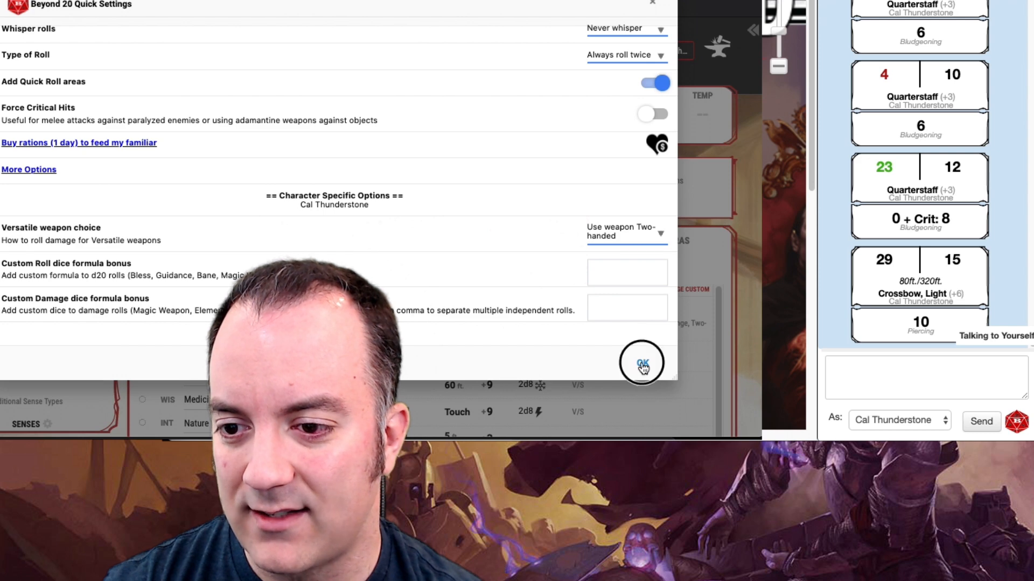
click(639, 362)
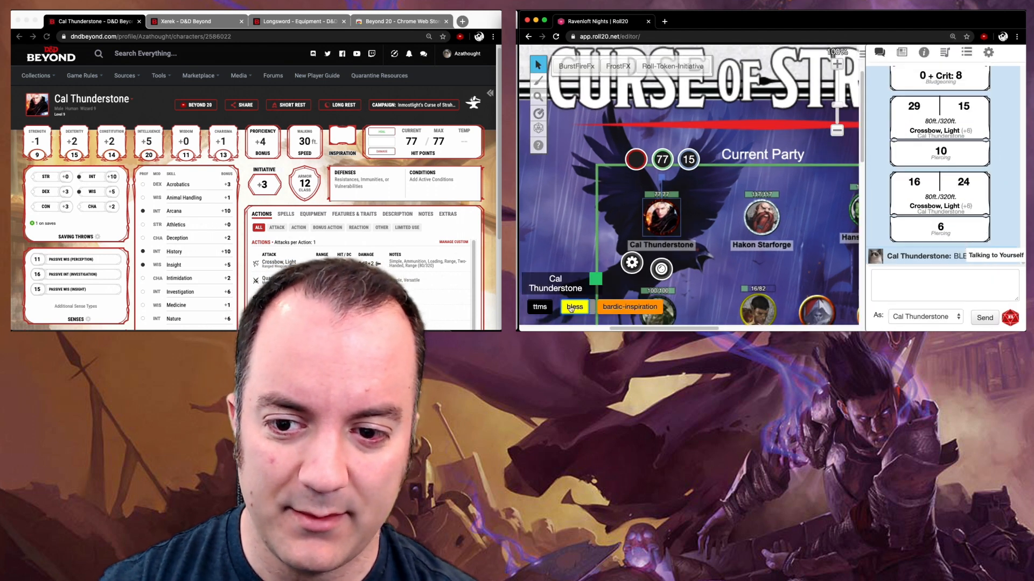
Roll the bless macro and then the bardic inspiration macro into Roll20 chat.
click(574, 307)
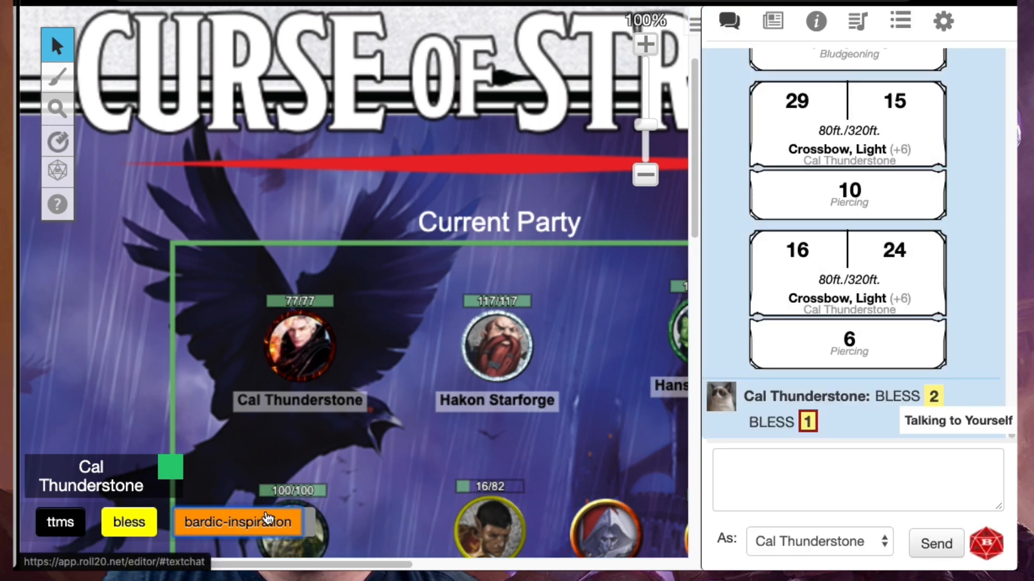
click(238, 521)
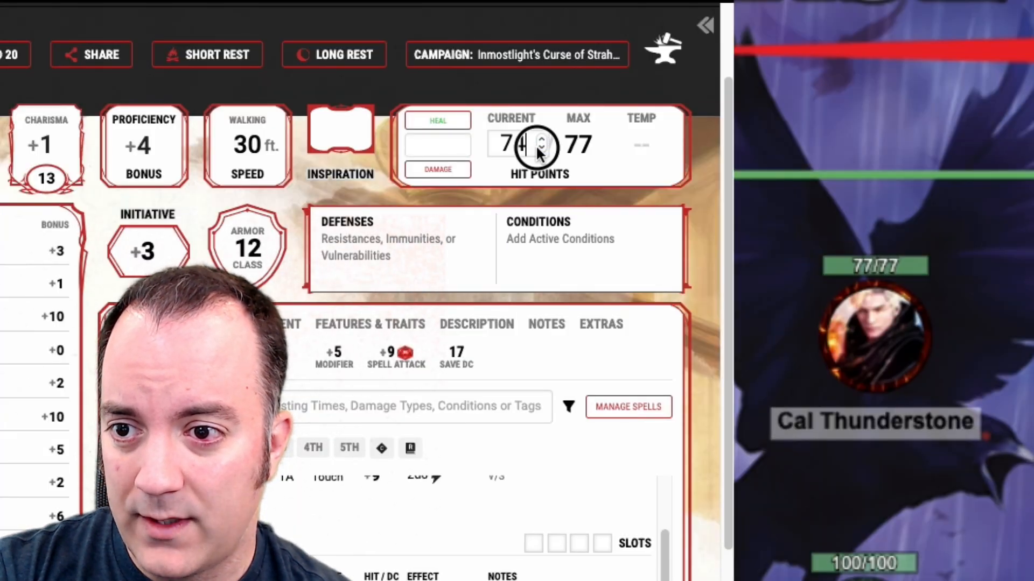
Take a confirmed long rest to restore Cal Thunderstone to full hit points.
click(539, 146)
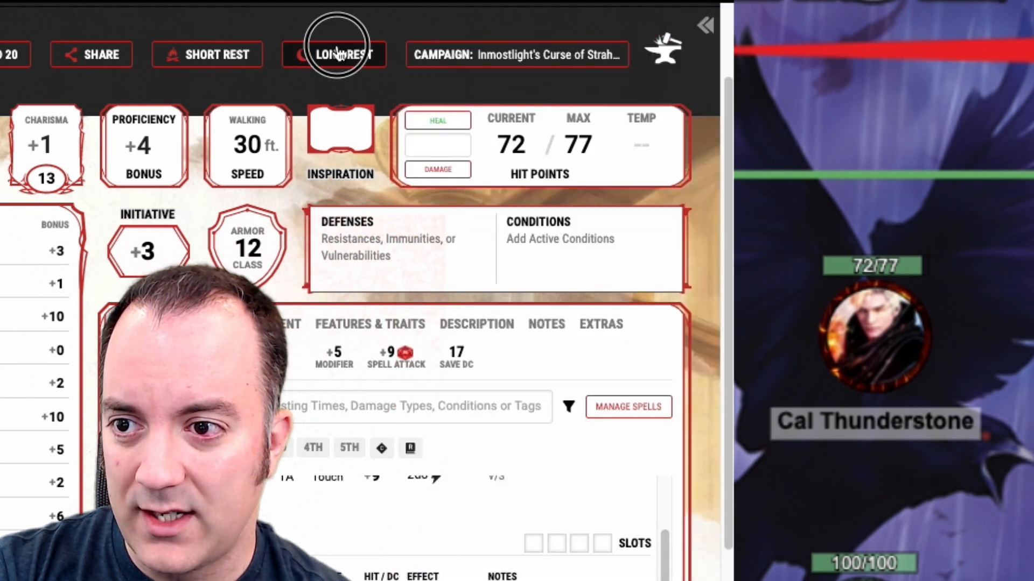
click(334, 54)
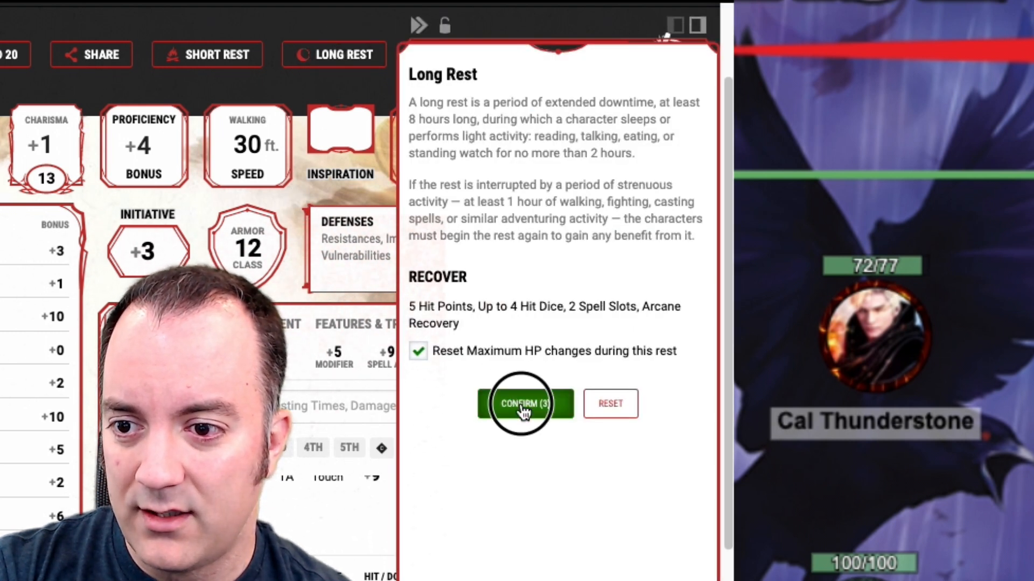
click(524, 404)
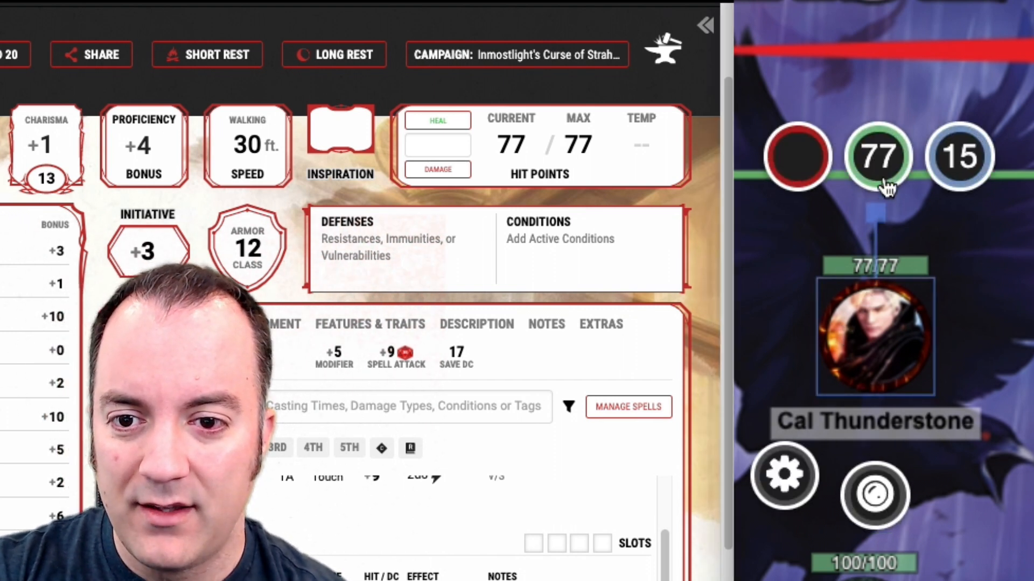
Set current hit points to 67 of 77 so the Roll20 token matches.
click(877, 157)
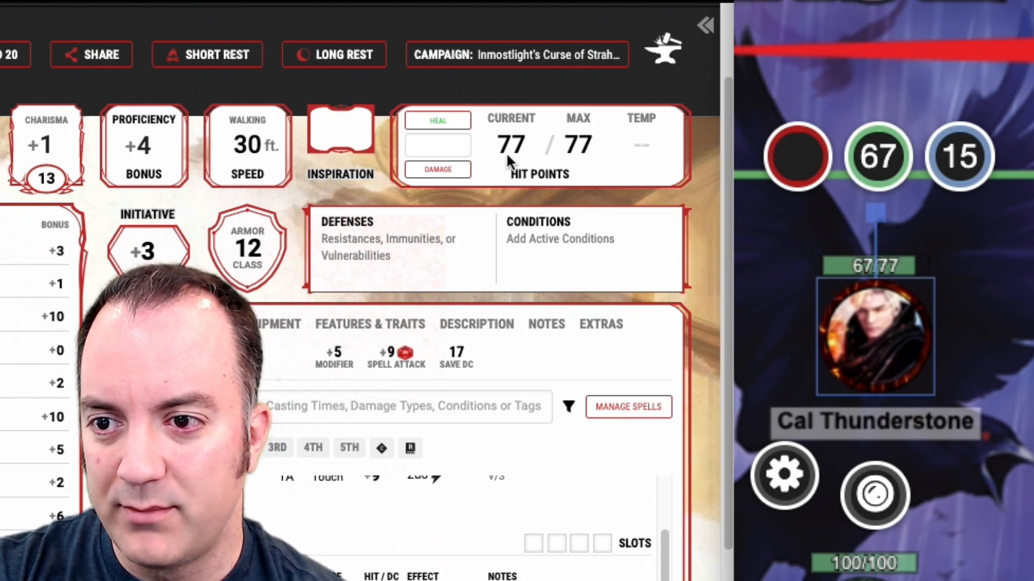
click(511, 146)
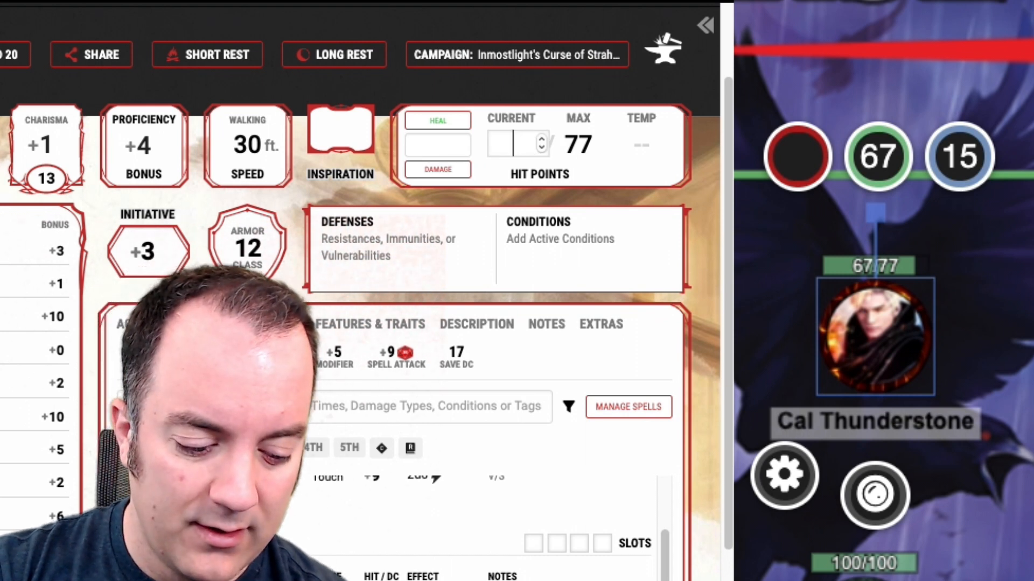
text(67)
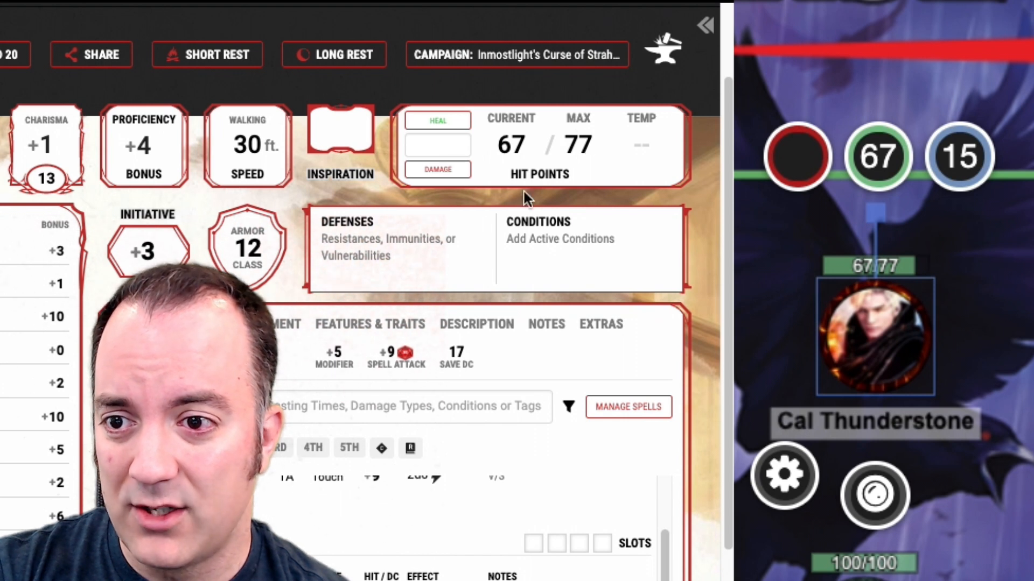
mouse_move(323, 273)
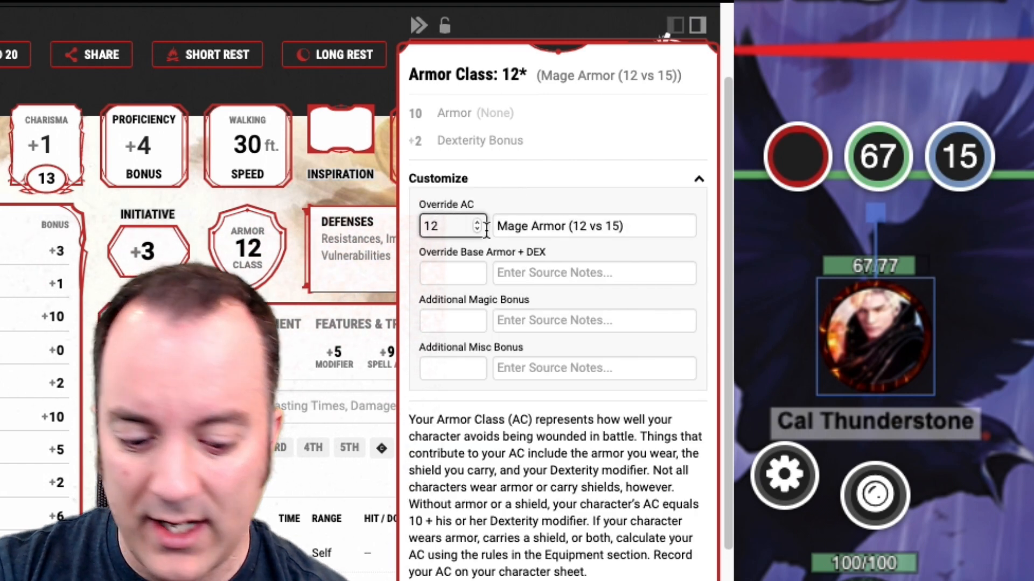
Override Armor Class to 15, then restore it to 12.
text(15)
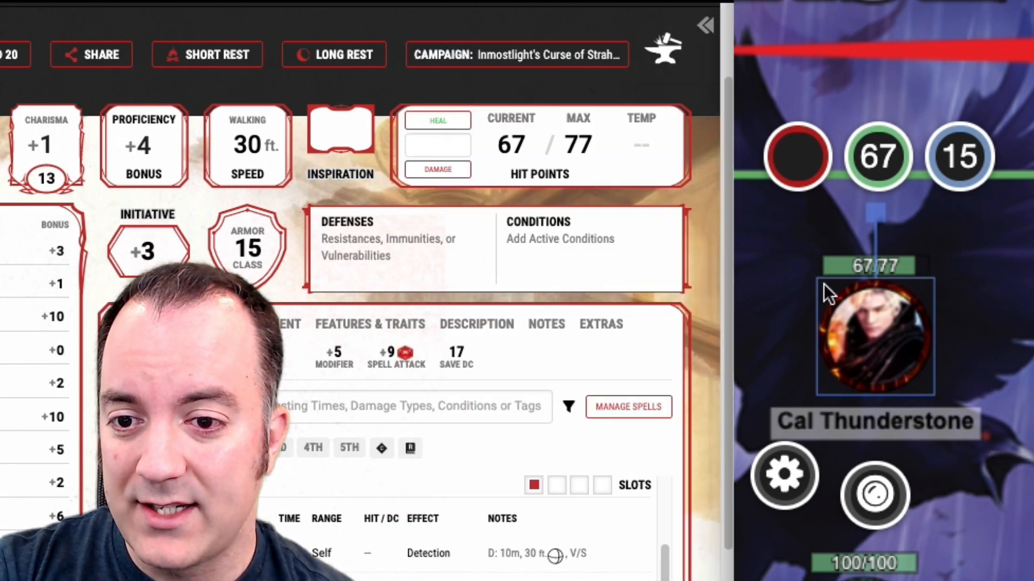
text(12)
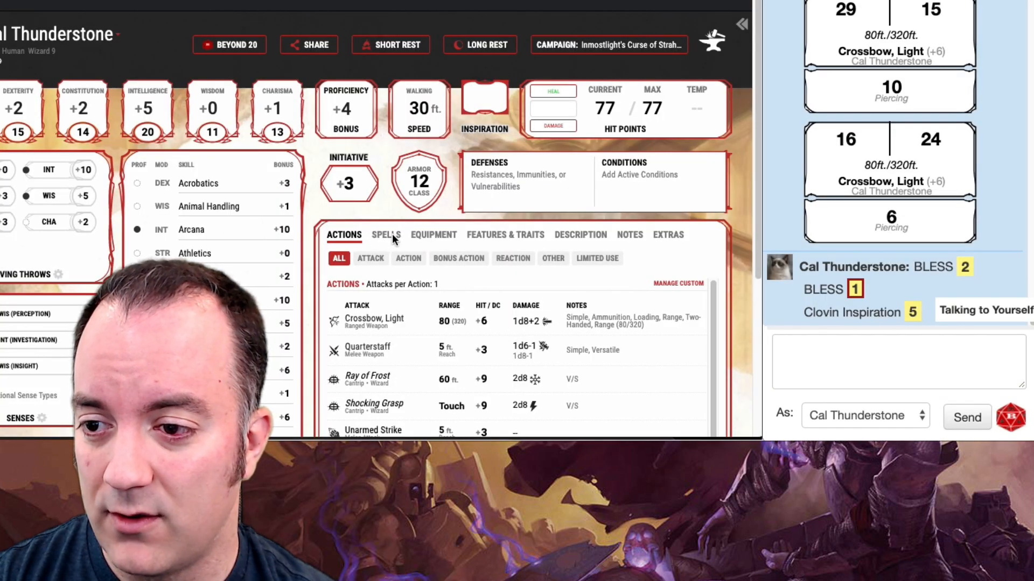
From the Spells list, send the Light cantrip's spell card to Roll20 chat.
click(386, 234)
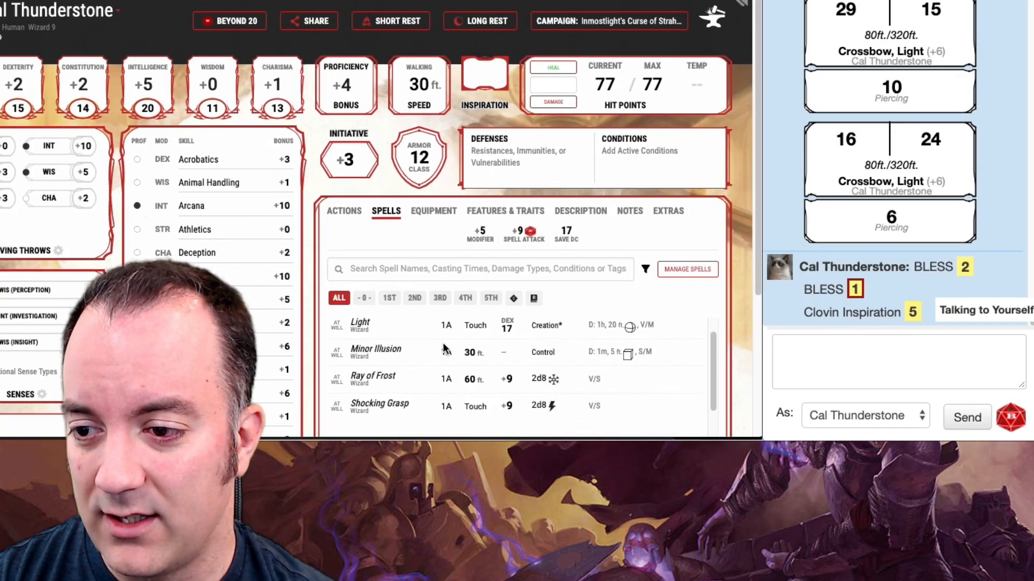
scroll(down, 3)
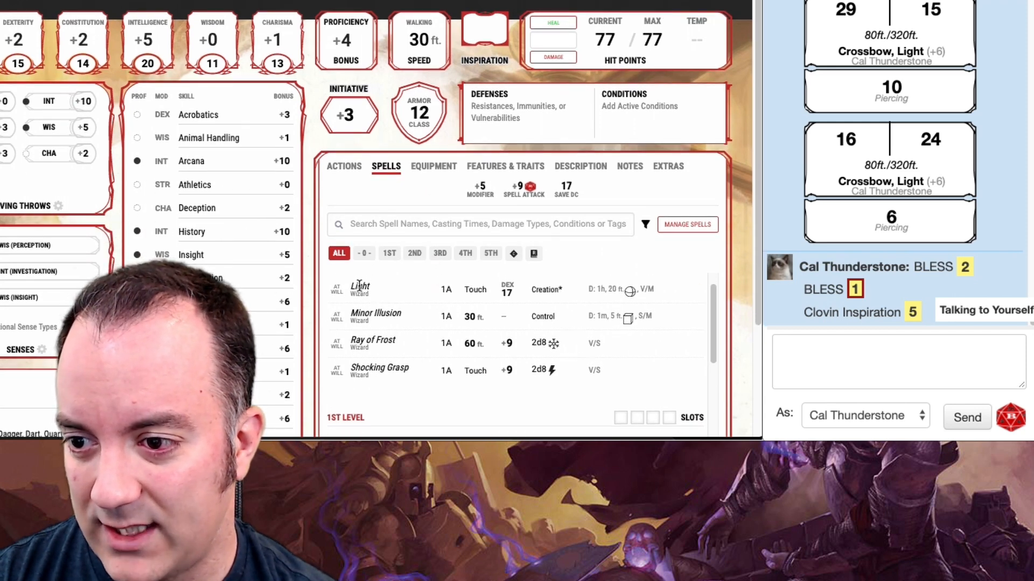
click(360, 288)
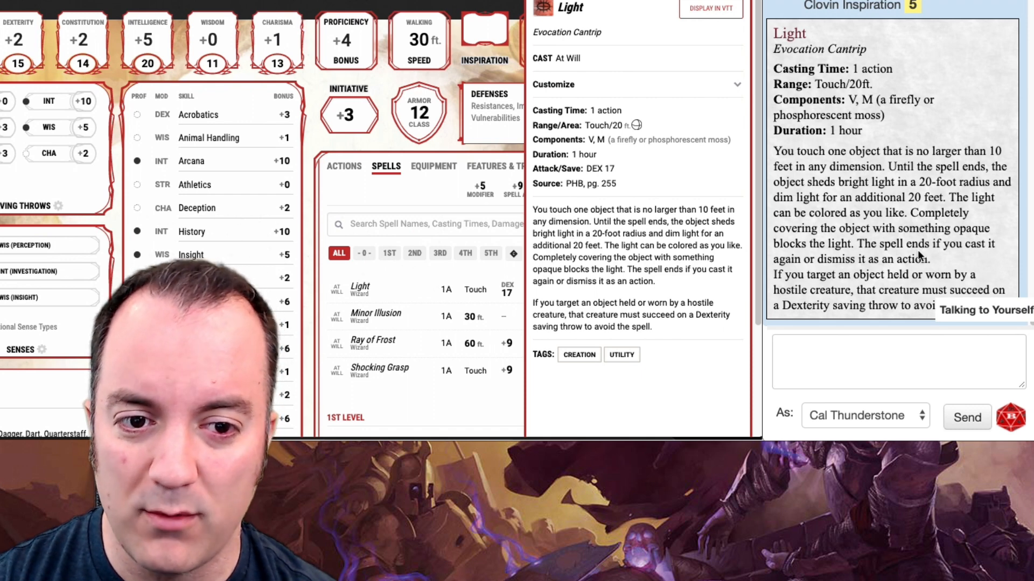
mouse_move(421, 416)
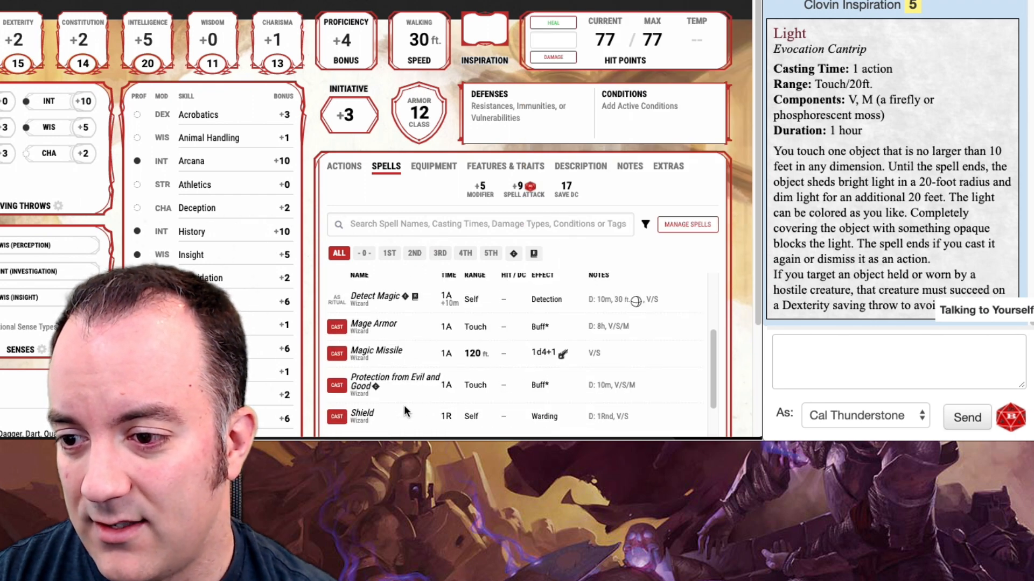
click(414, 253)
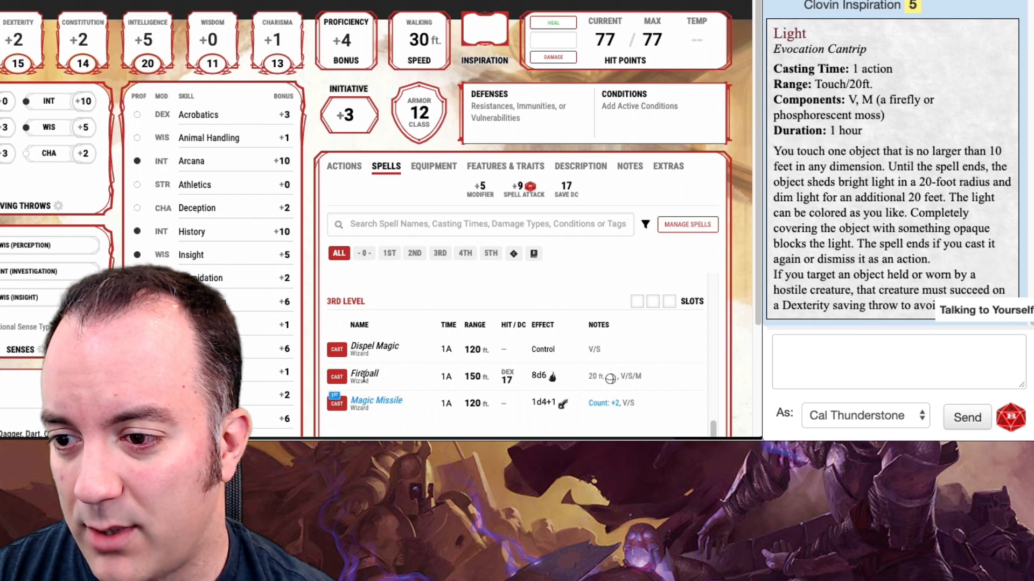
Cast Fireball from its details pane, rolling its damage into Roll20 chat.
click(365, 372)
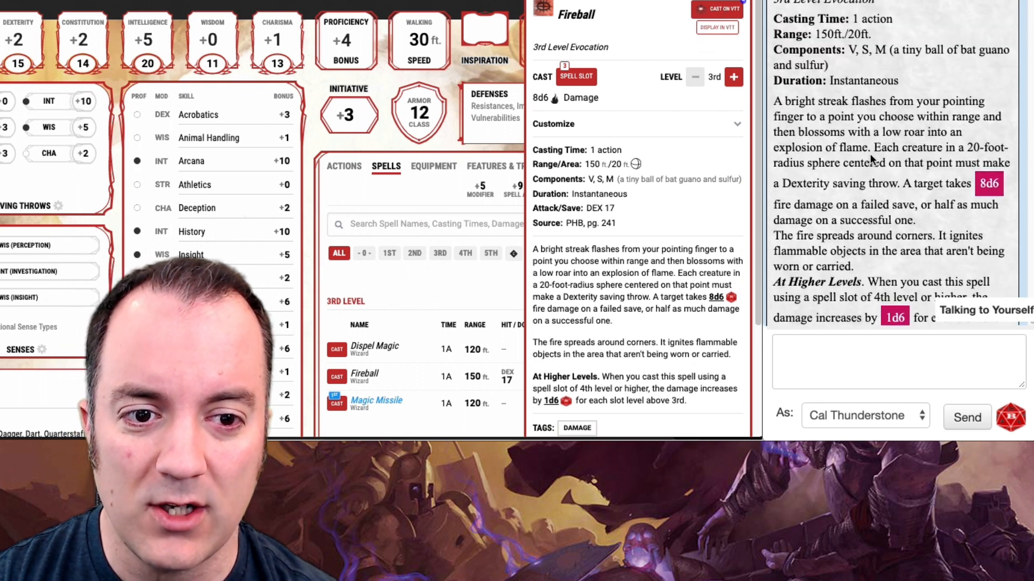
click(897, 362)
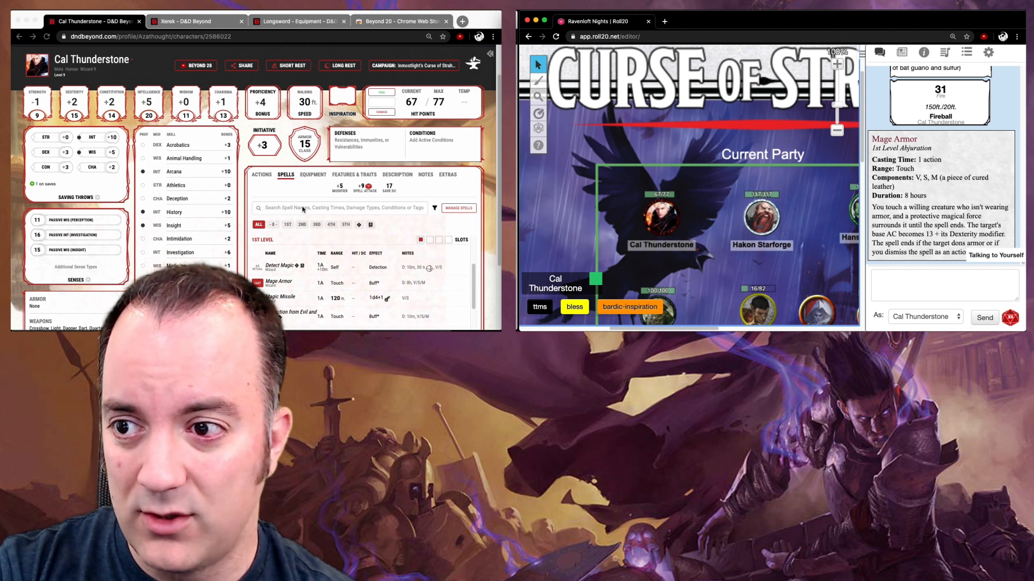
Roll initiative from the sheet's Initiative box into Roll20 chat.
click(264, 131)
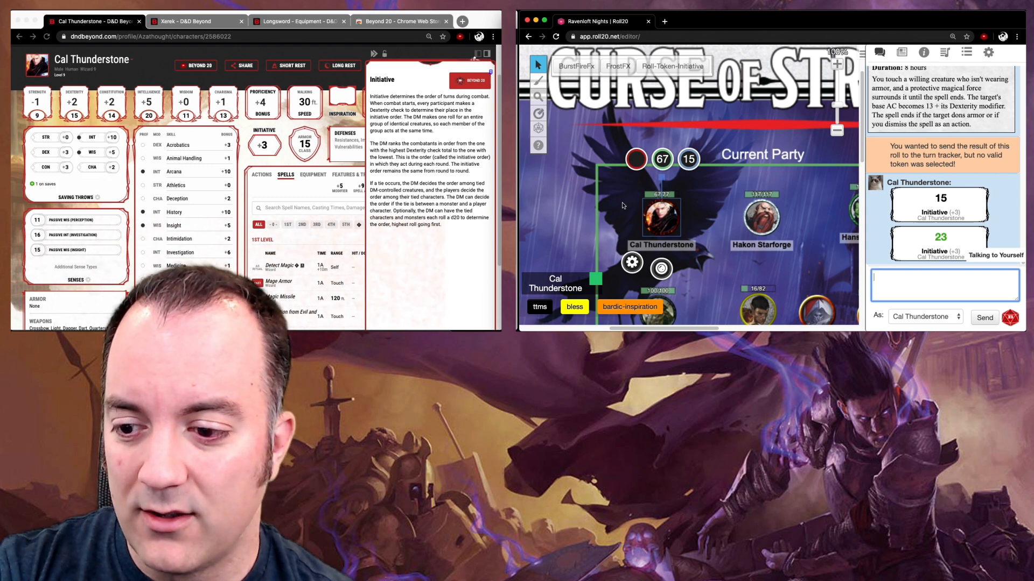
mouse_move(807, 277)
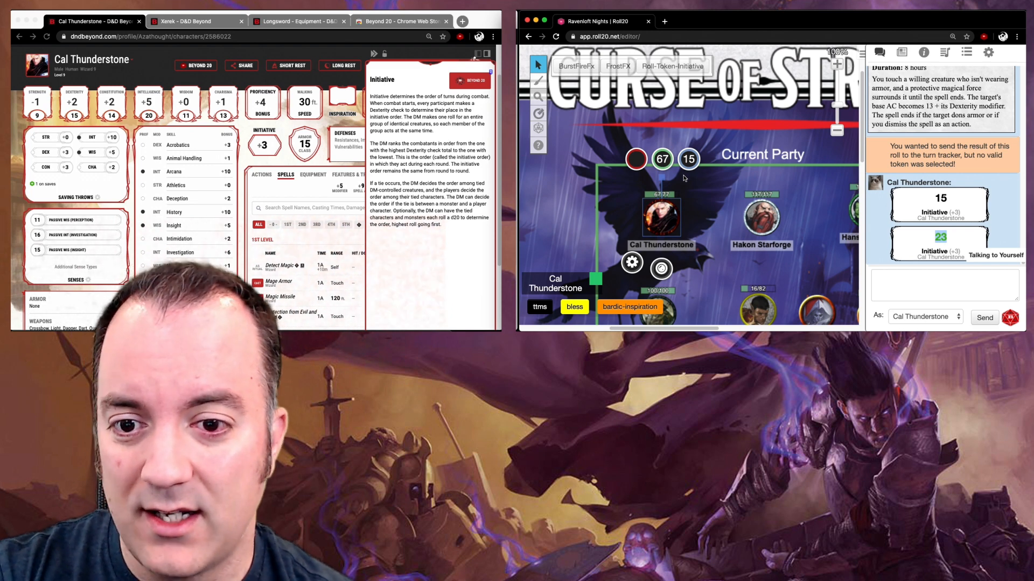
mouse_move(696, 214)
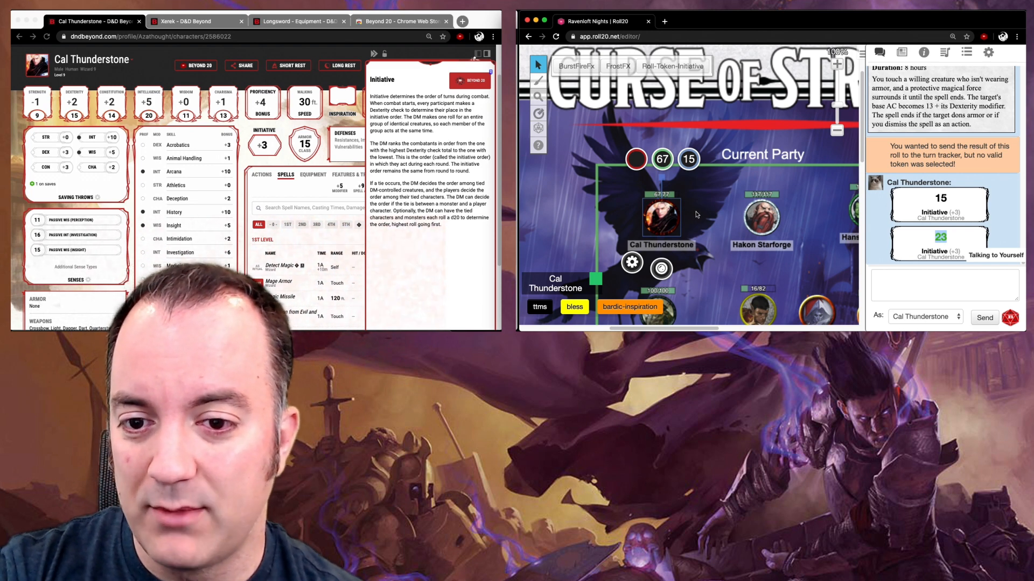